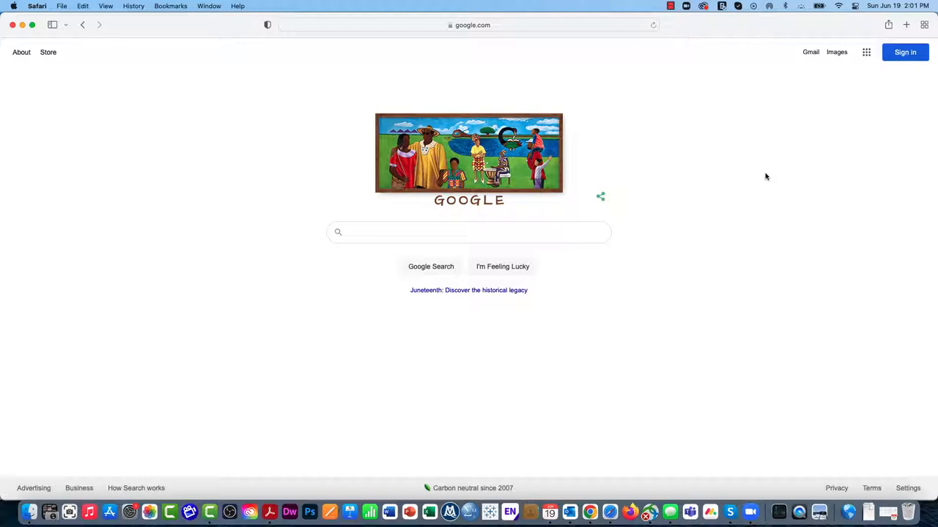
mouse_move(488, 29)
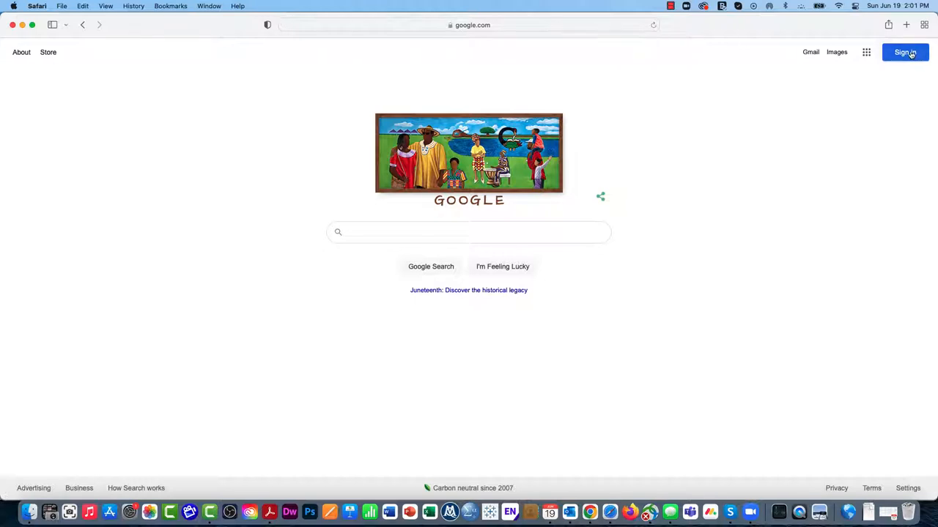
mouse_move(866, 52)
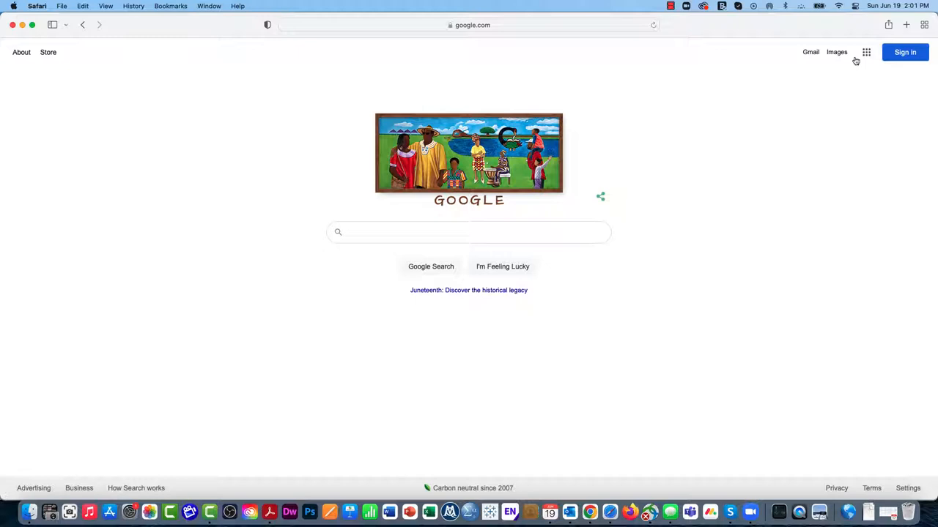
mouse_move(905, 52)
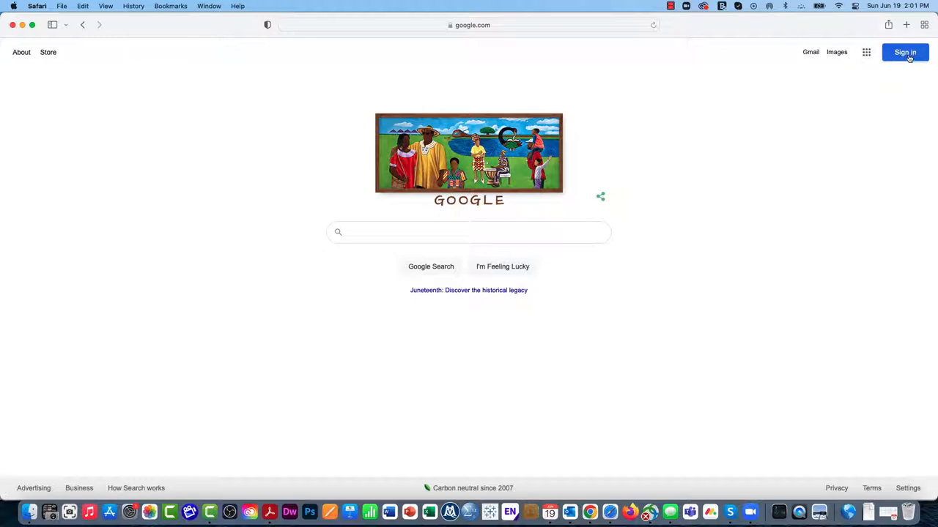
Open Google sign-in from google.com and reveal the Create account options
click(905, 52)
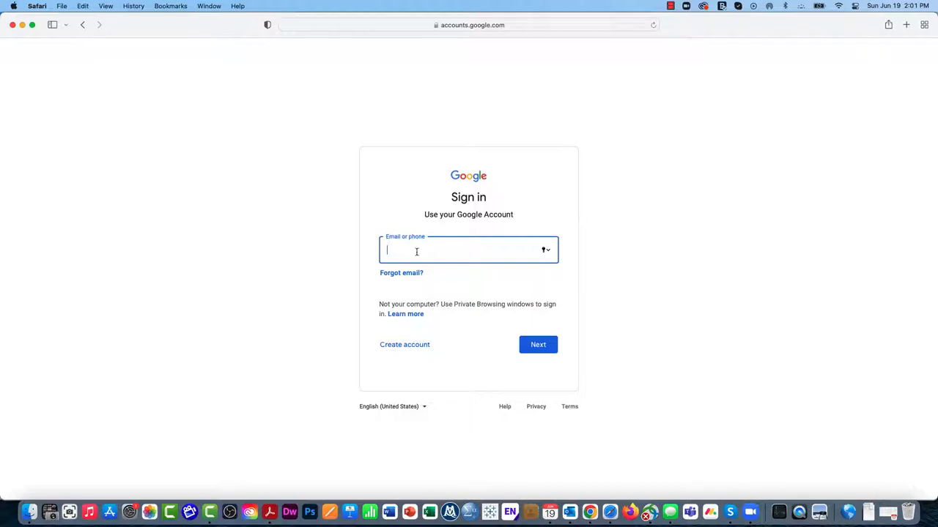
mouse_move(469, 250)
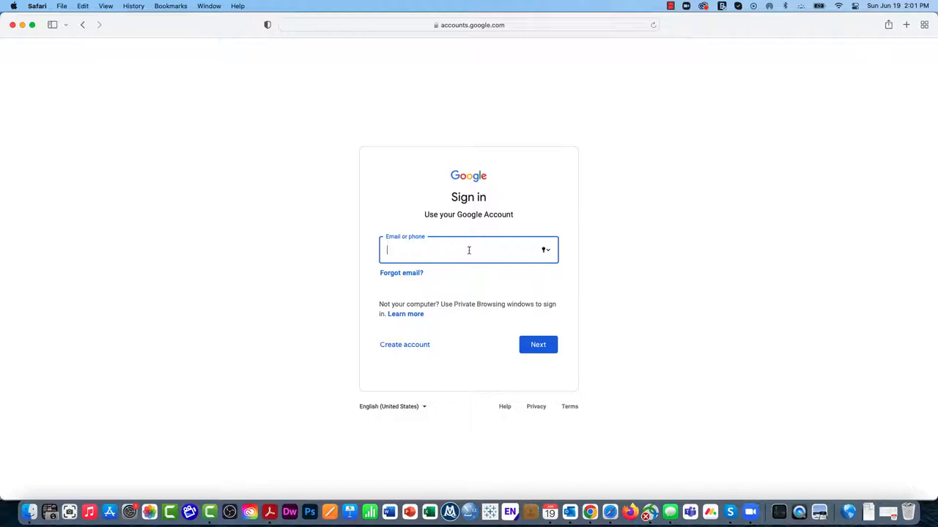
mouse_move(461, 296)
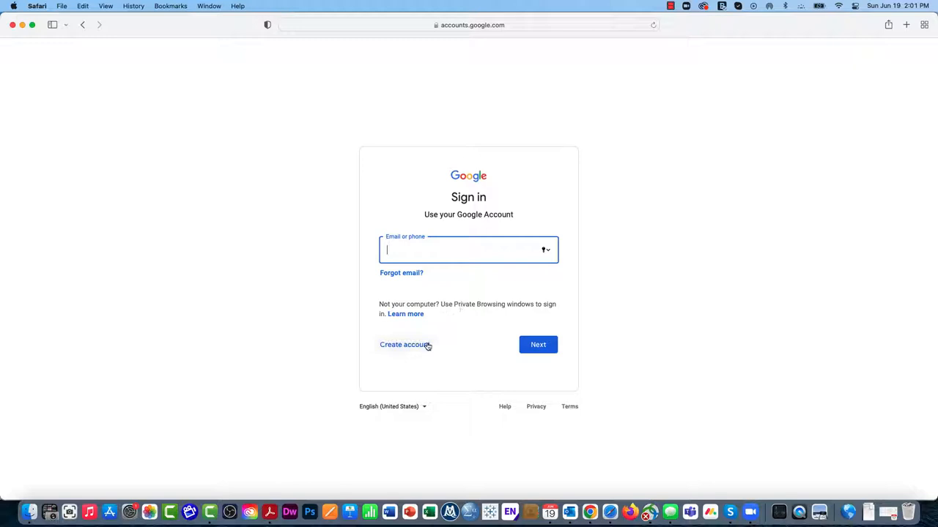
click(404, 344)
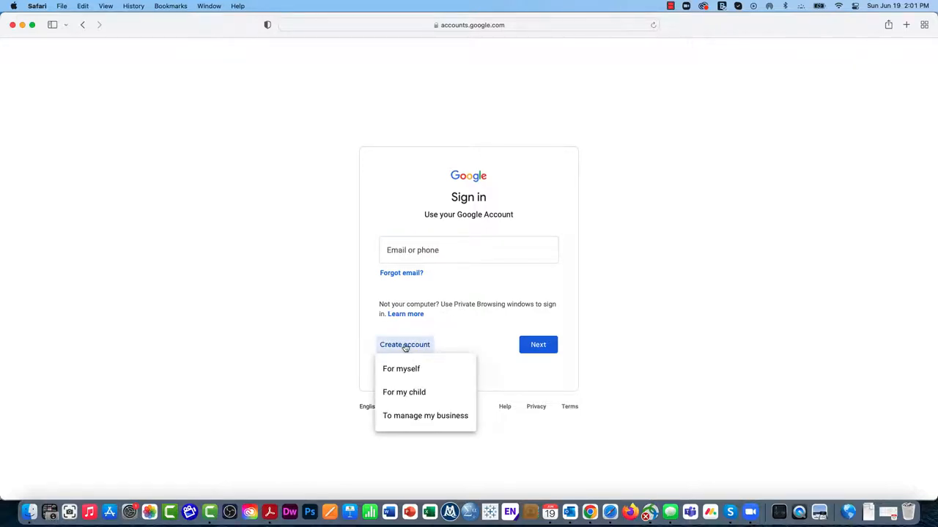
mouse_move(401, 368)
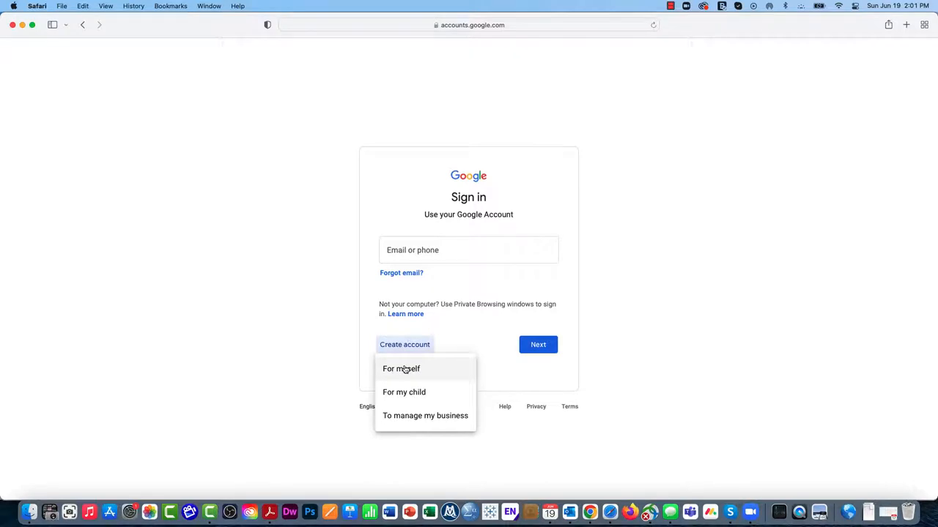
click(401, 368)
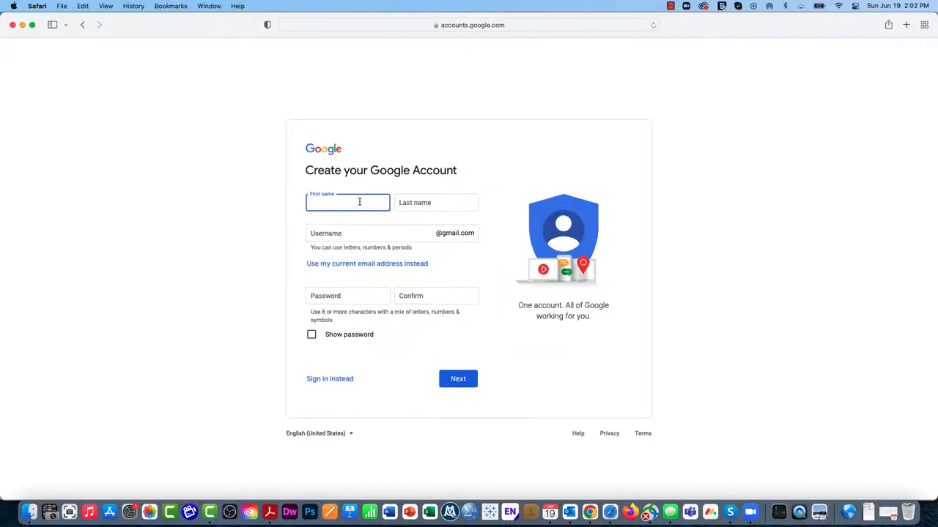
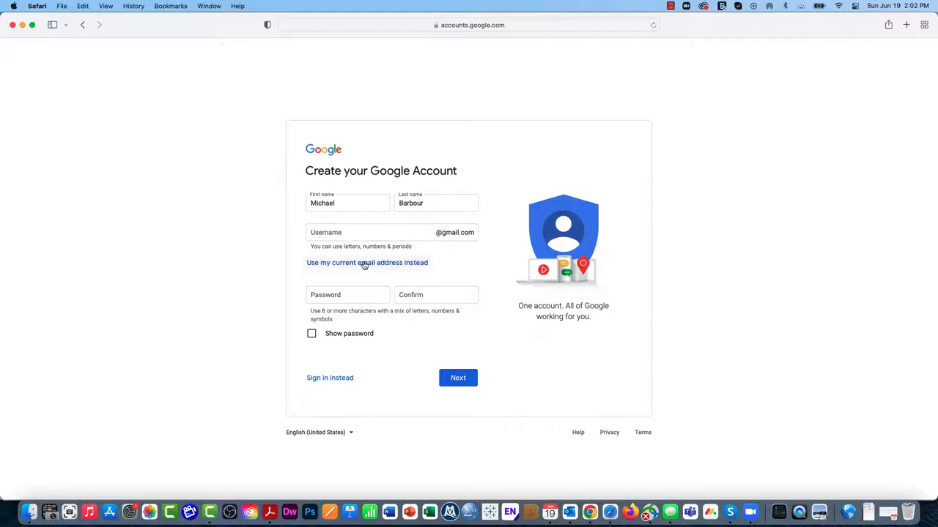
Use the existing university email address (michael.…tu.edu) instead of a new Gmail
click(366, 262)
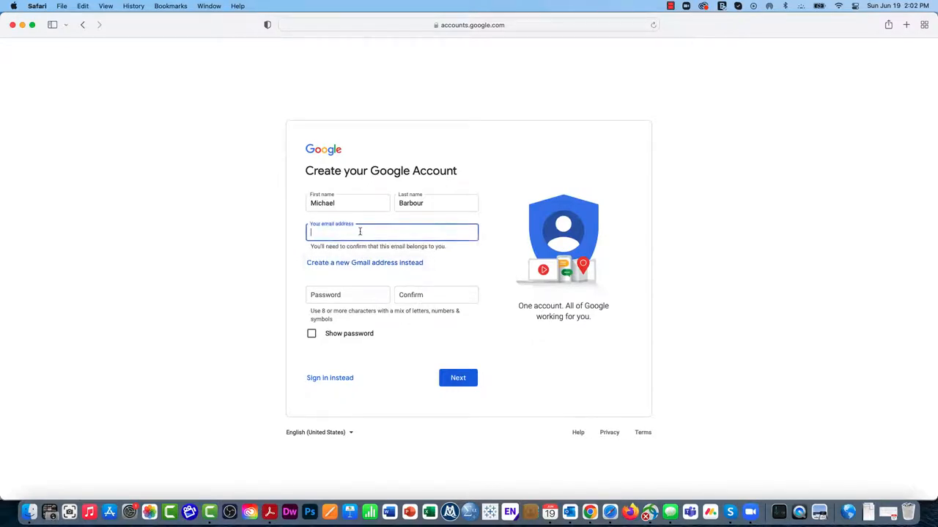
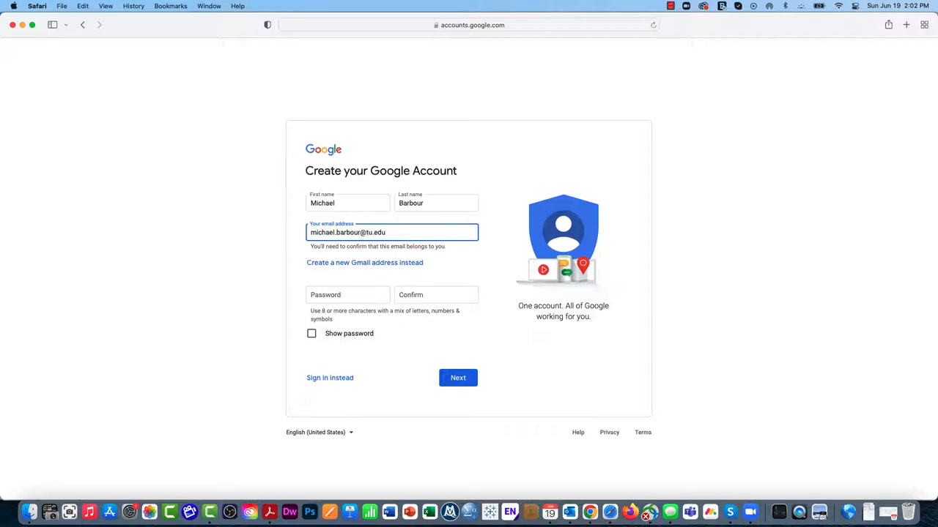
mouse_move(368, 244)
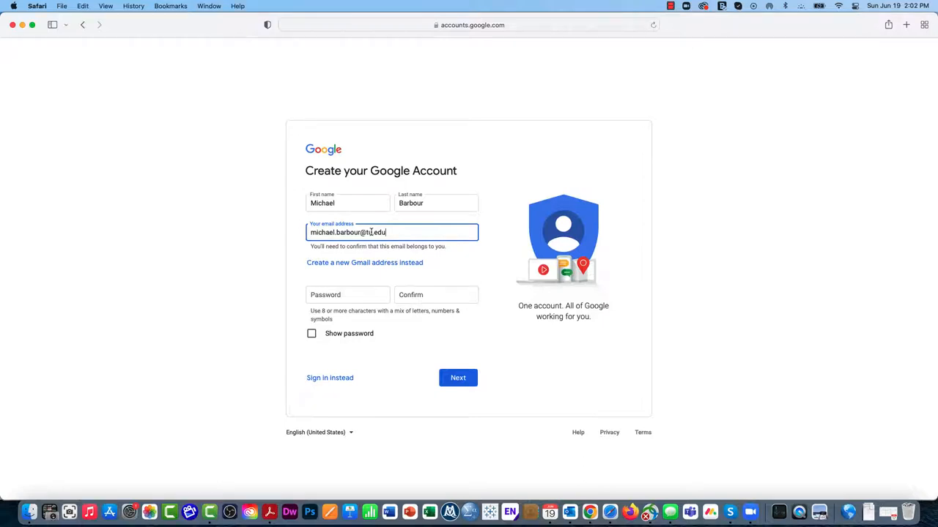
Enter the account password and submit the name, email and password details
click(348, 294)
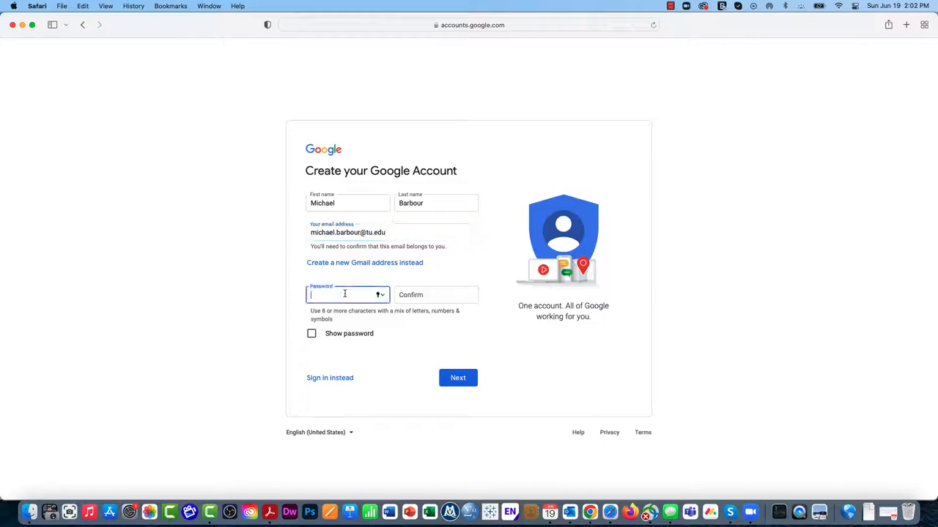
text(••••)
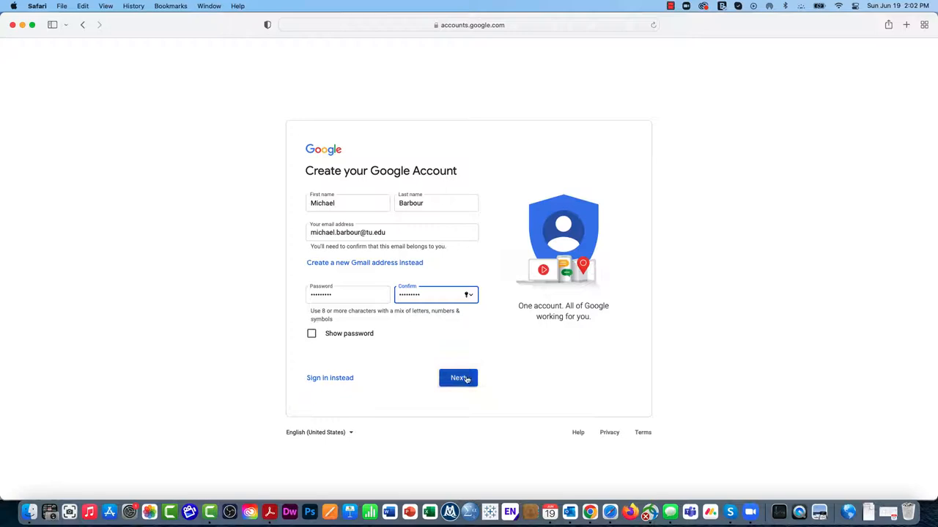
click(457, 378)
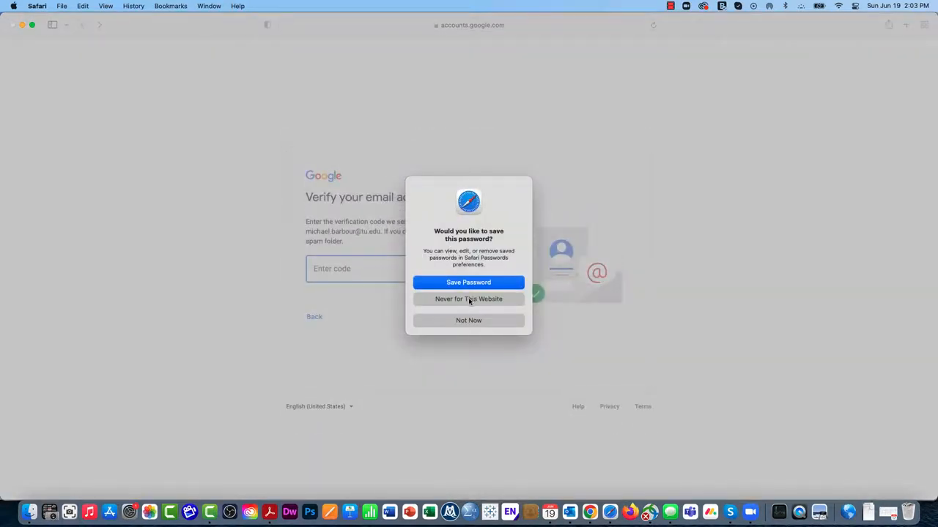
Decline Safari's save-password offer and submit the emailed verification code
click(468, 320)
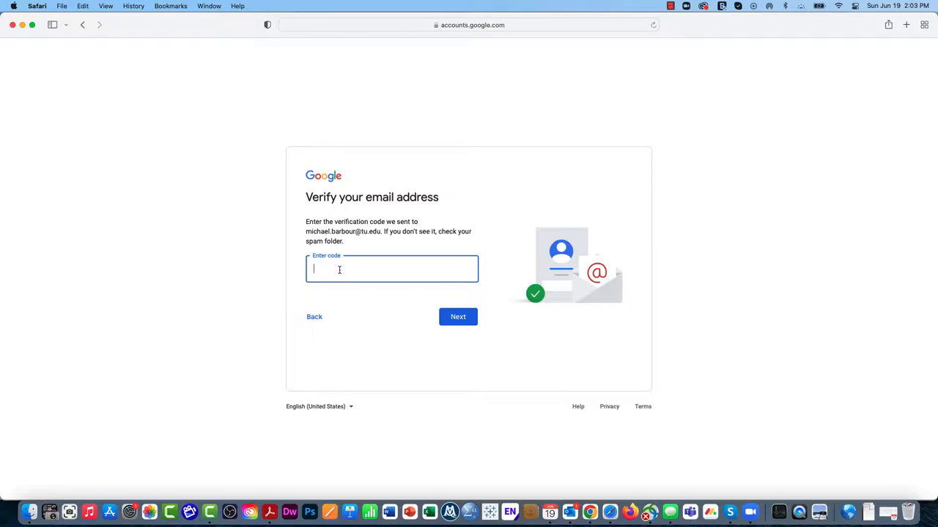
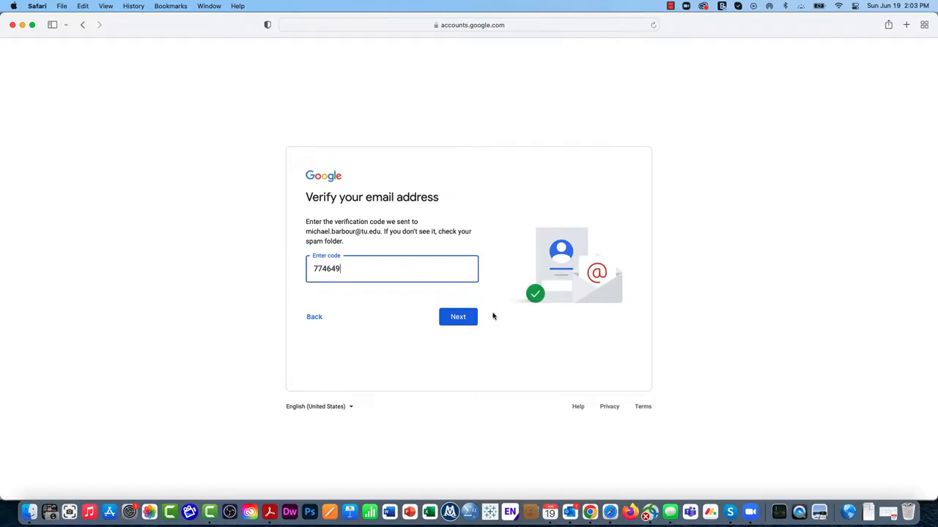
click(458, 316)
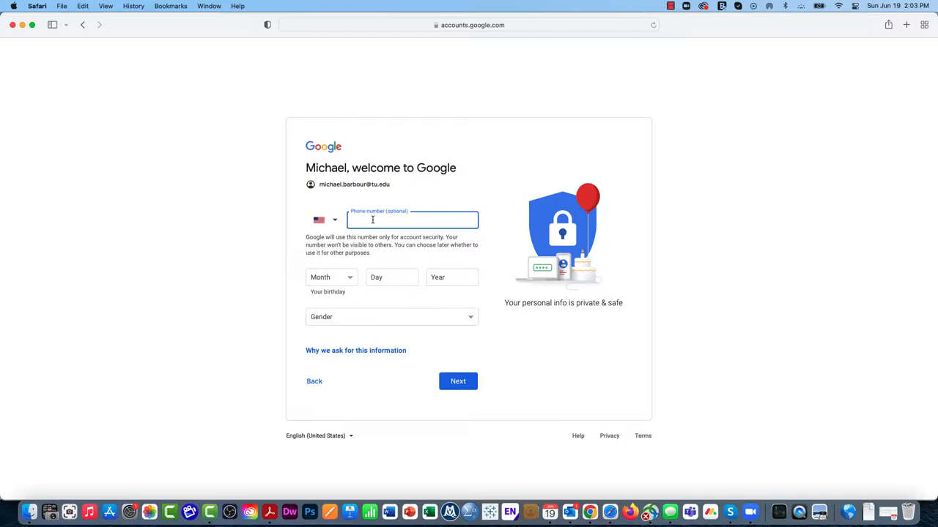
mouse_move(364, 326)
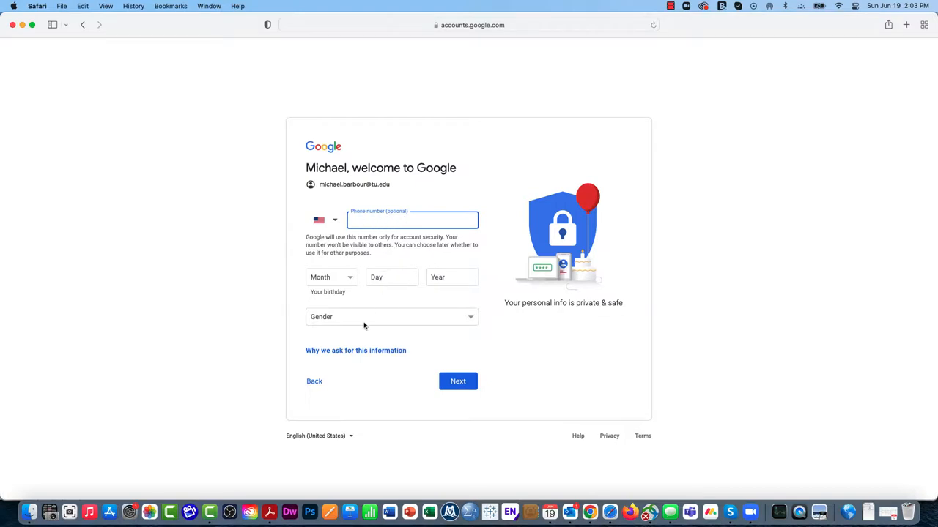
mouse_move(398, 256)
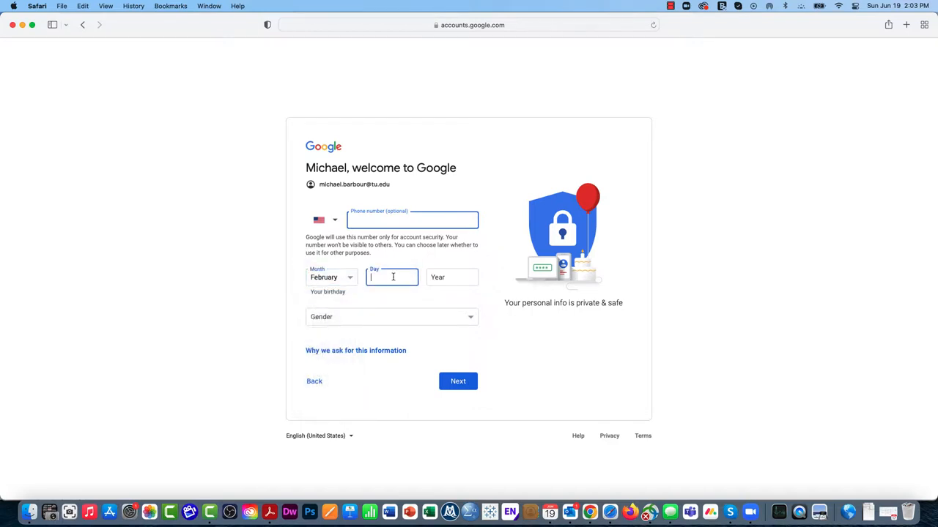
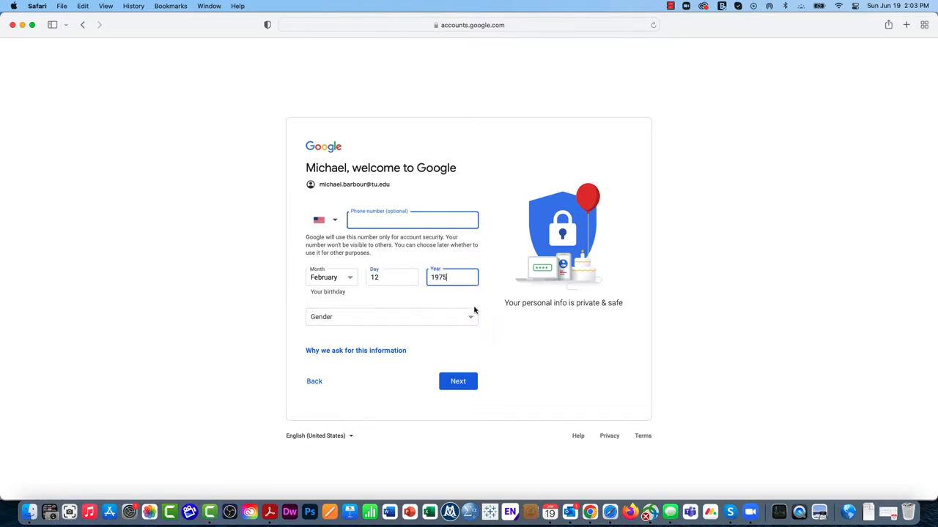
click(391, 316)
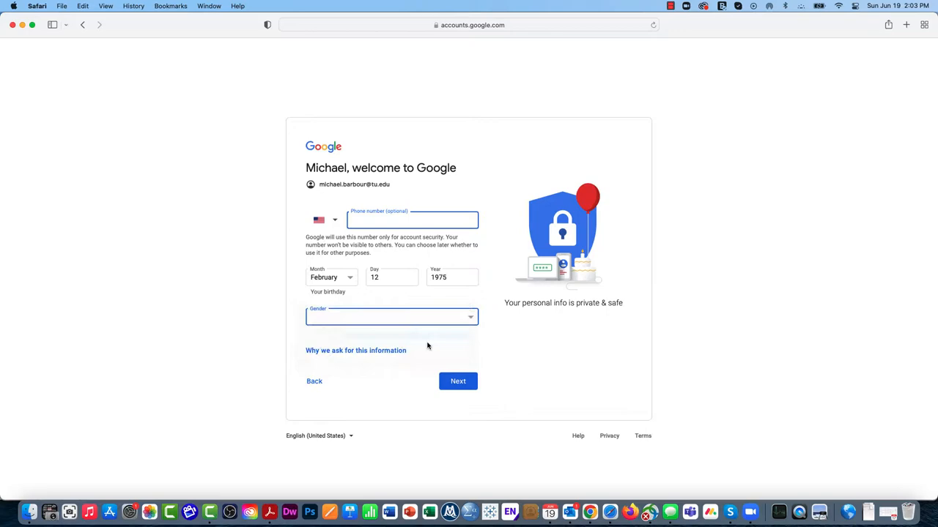
click(458, 381)
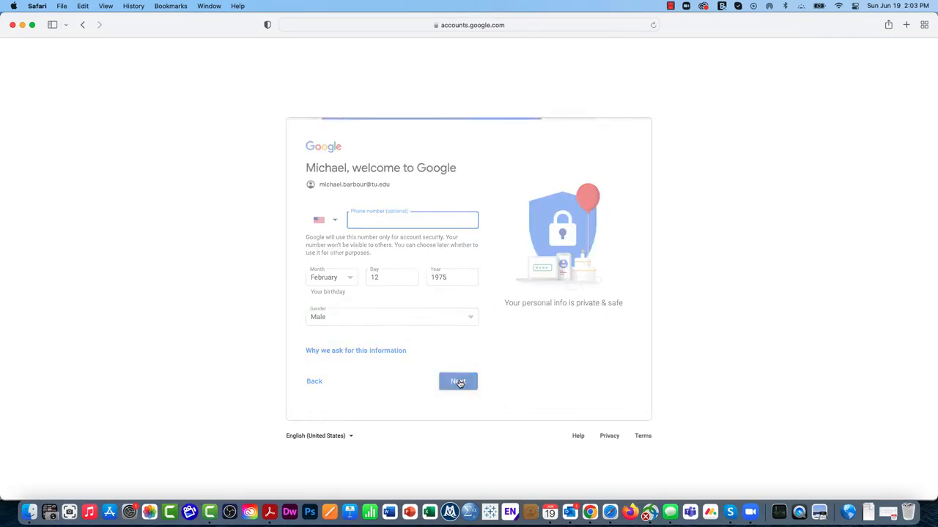
click(457, 382)
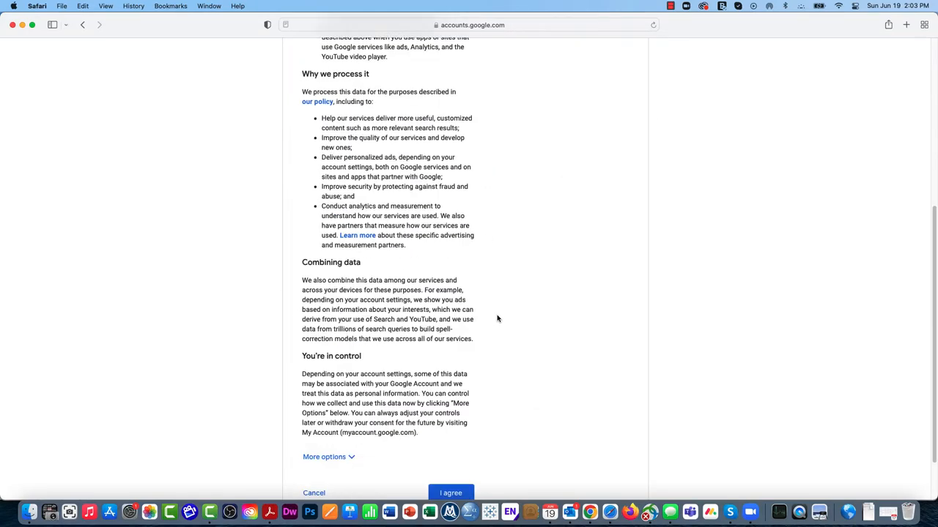
Scroll through Privacy and Terms and agree to create the account
scroll(down, 3)
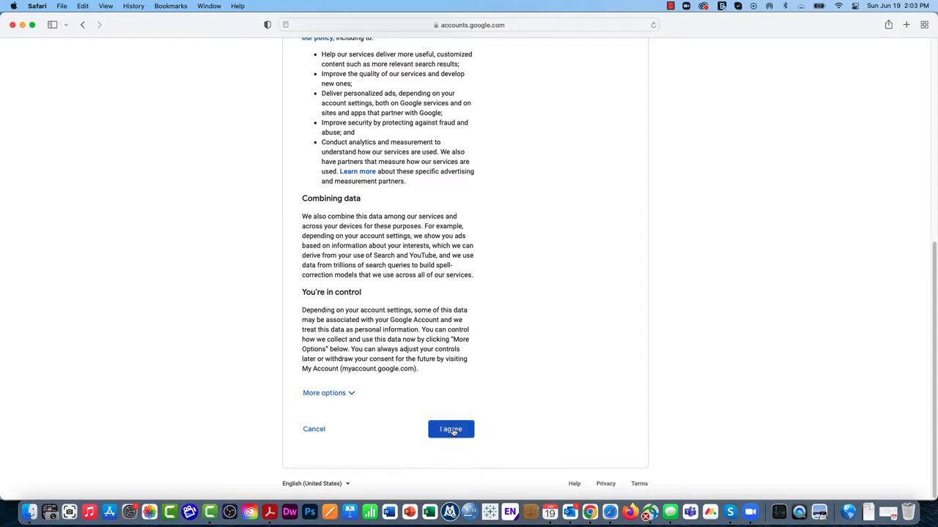
click(451, 430)
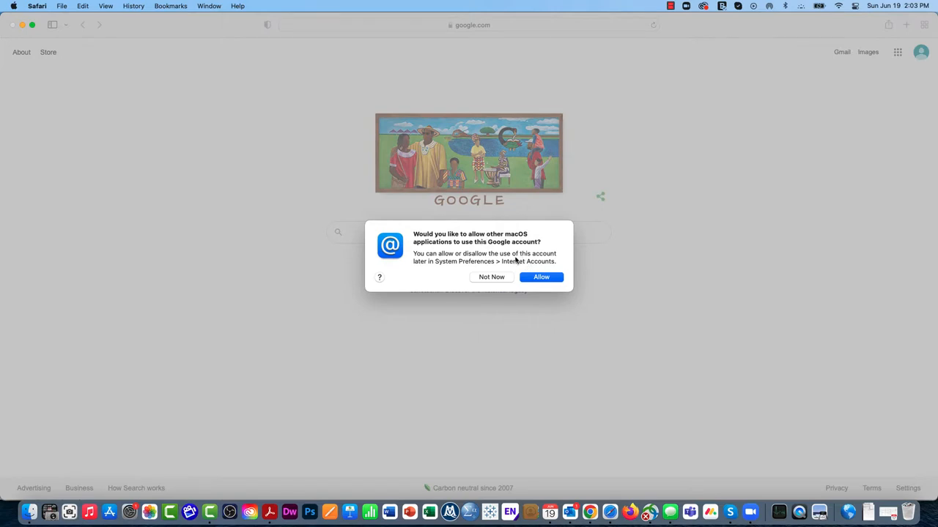
Answer the macOS prompt about sharing the account with other apps
click(492, 277)
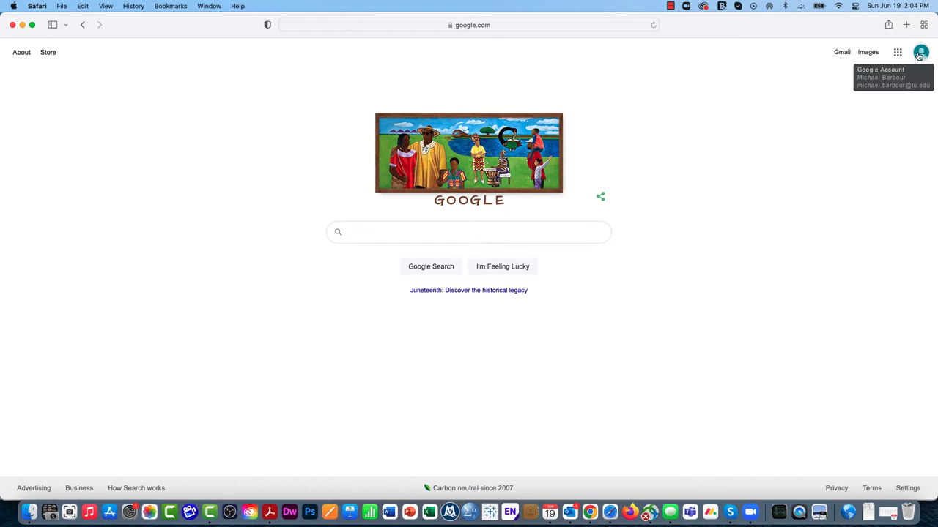
mouse_move(921, 57)
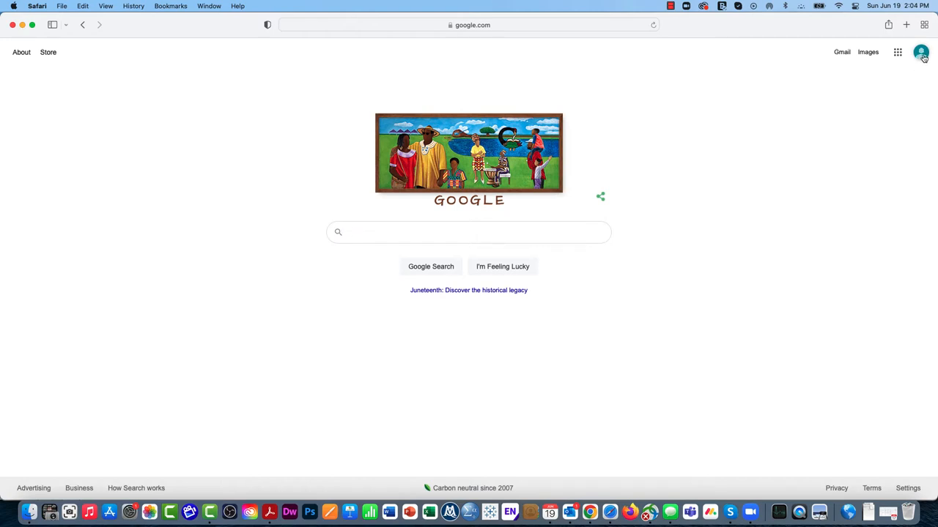